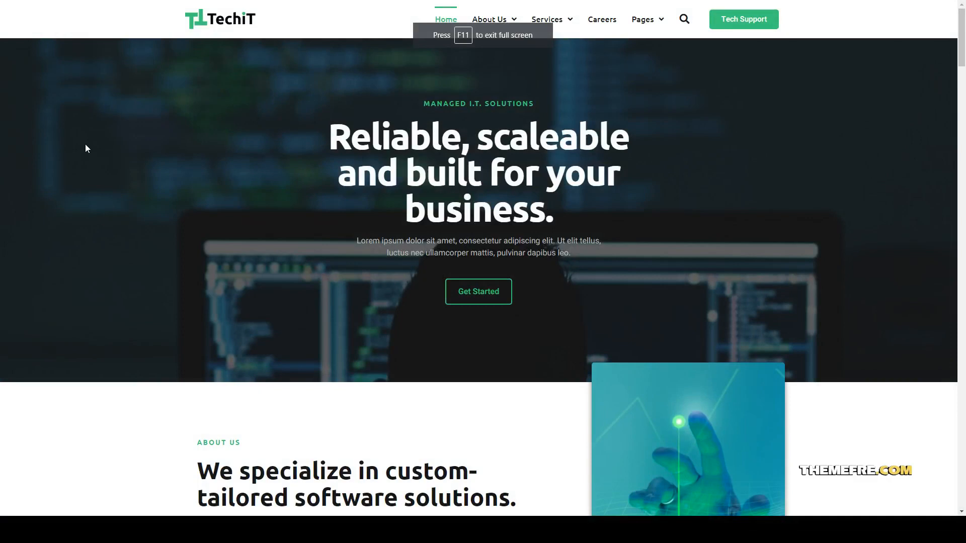
mouse_move(954, 55)
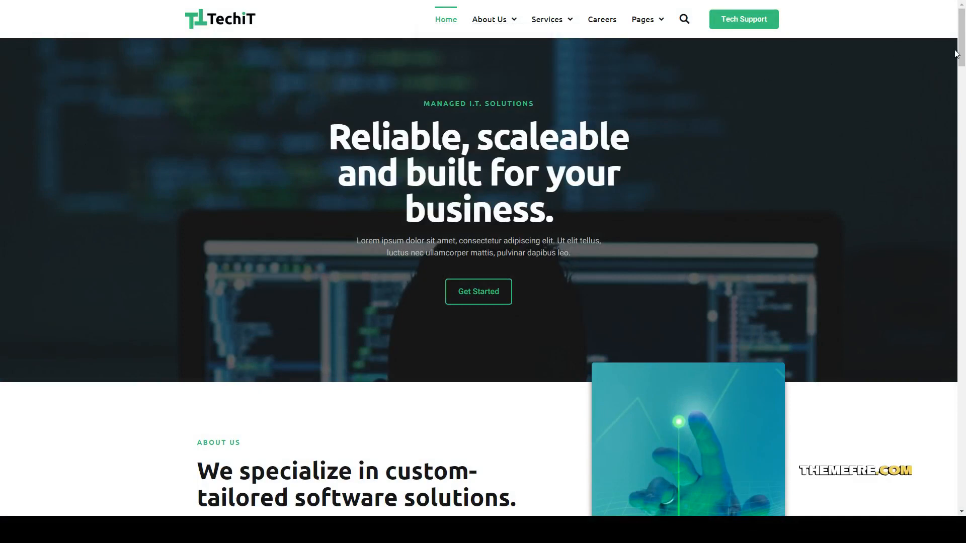
mouse_move(630, 207)
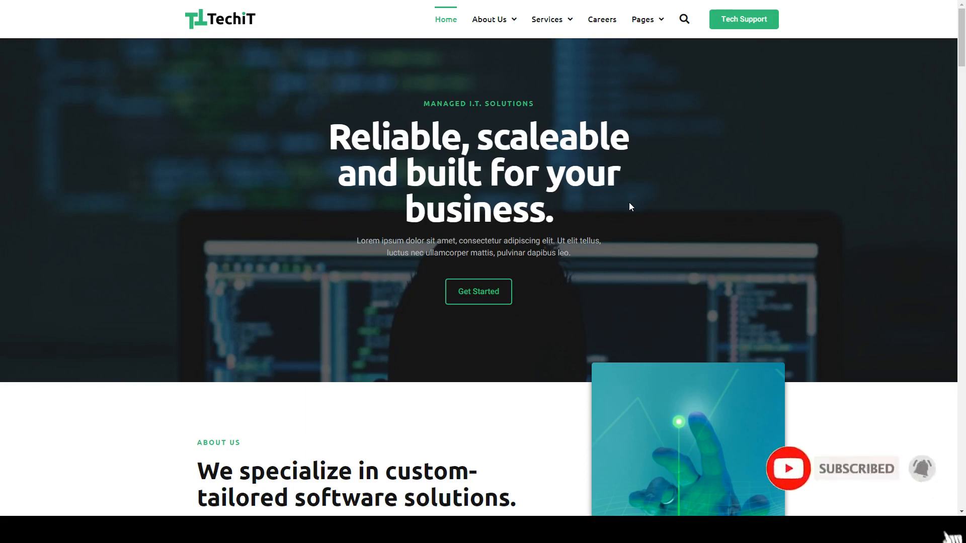
scroll(down, 3)
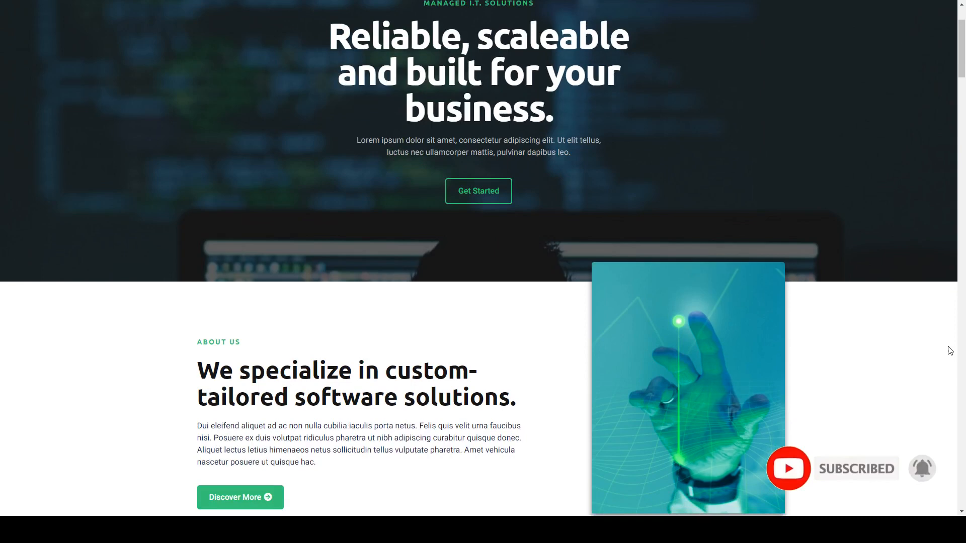
scroll(down, 3)
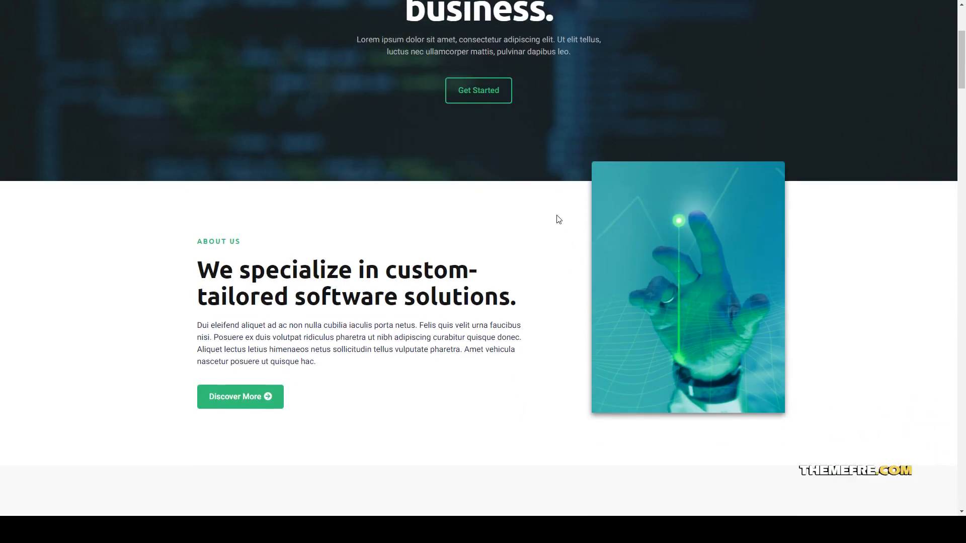
scroll(down, 3)
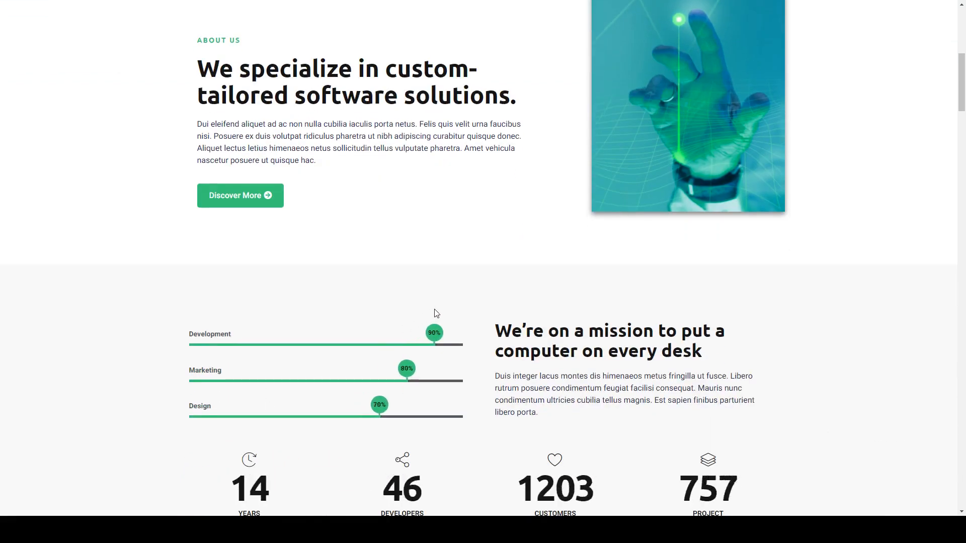
scroll(down, 3)
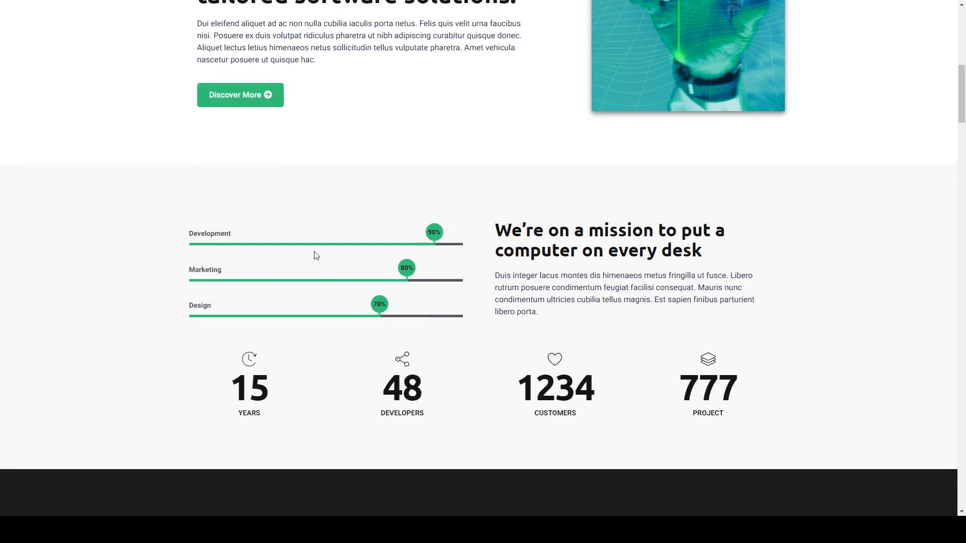
scroll(down, 3)
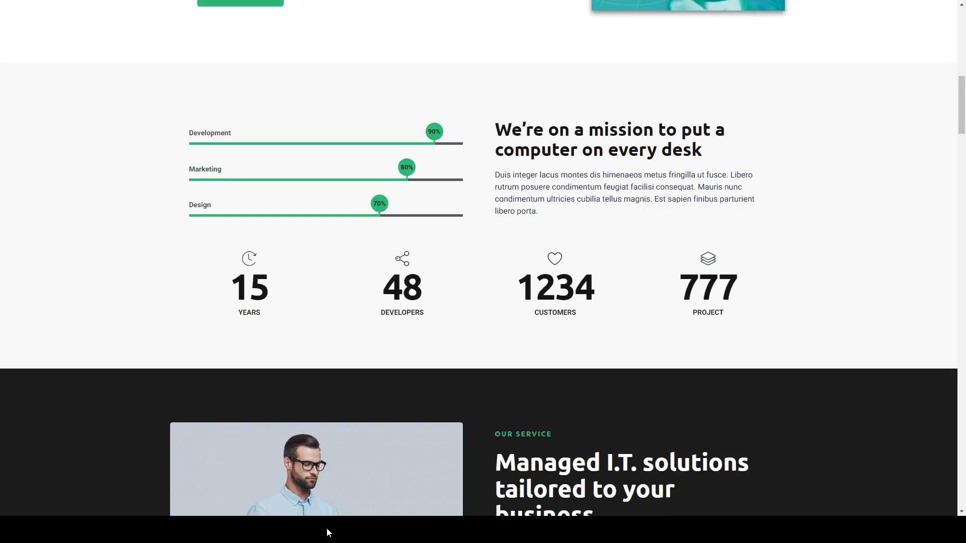
mouse_move(94, 307)
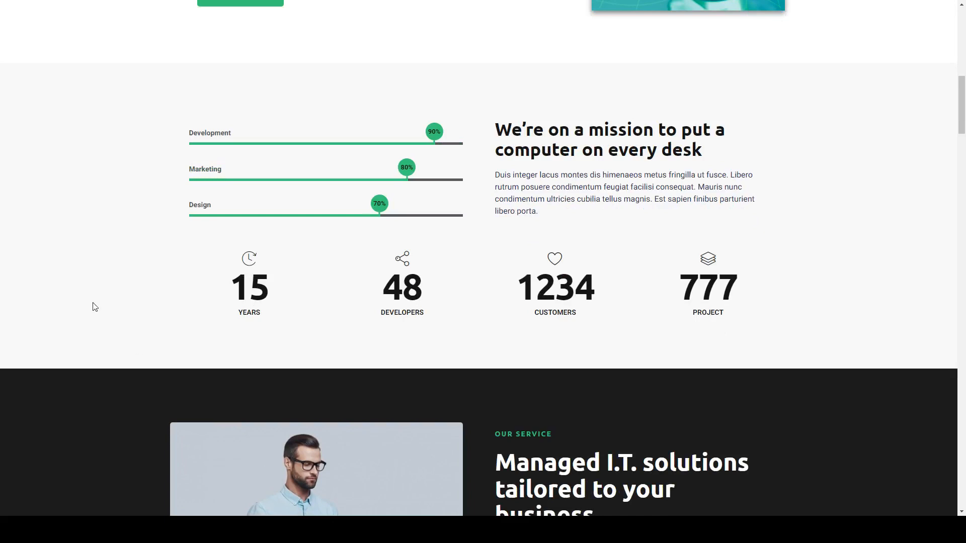
scroll(down, 3)
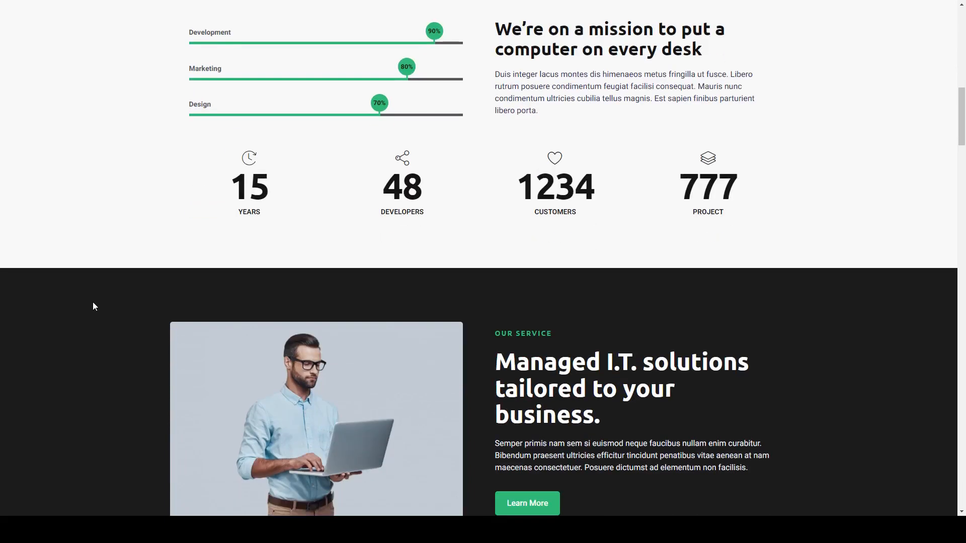
scroll(down, 3)
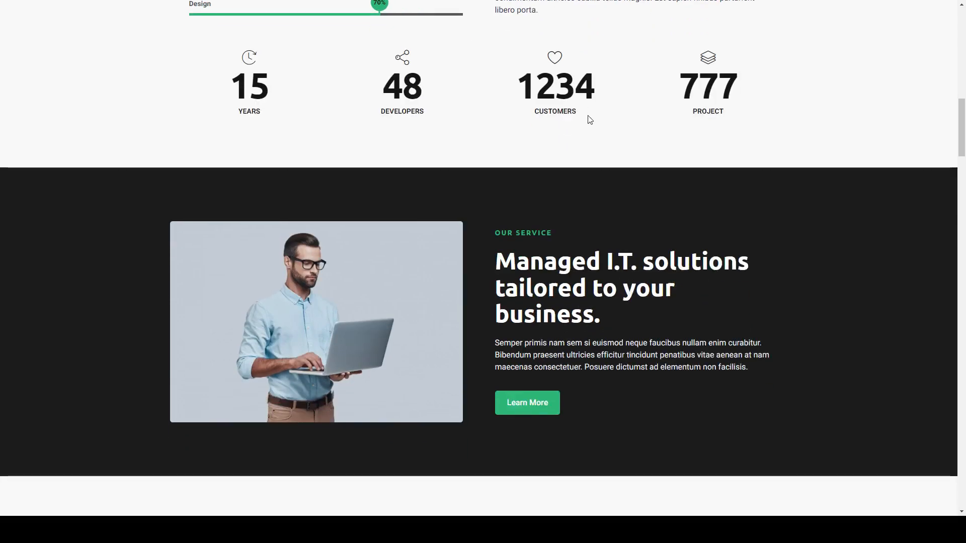
mouse_move(606, 423)
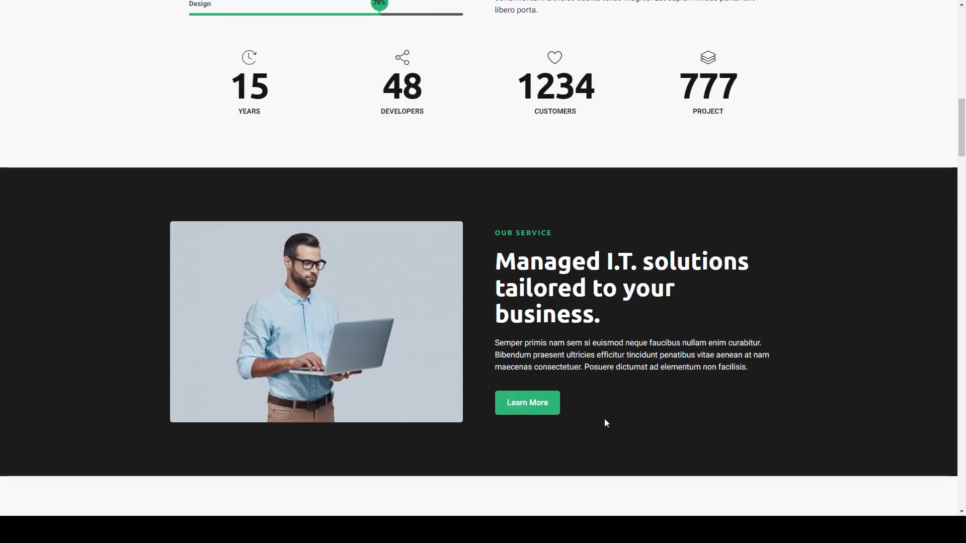
scroll(down, 3)
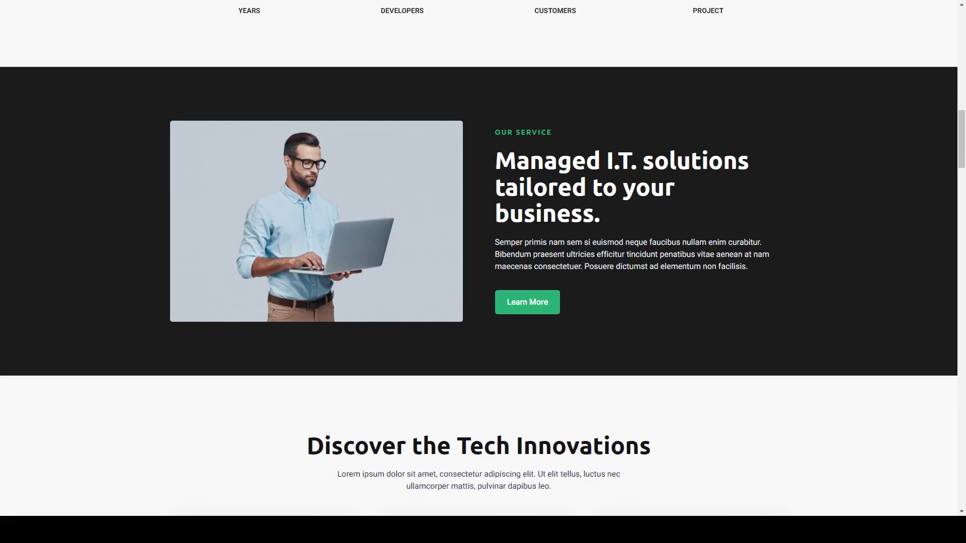
mouse_move(138, 504)
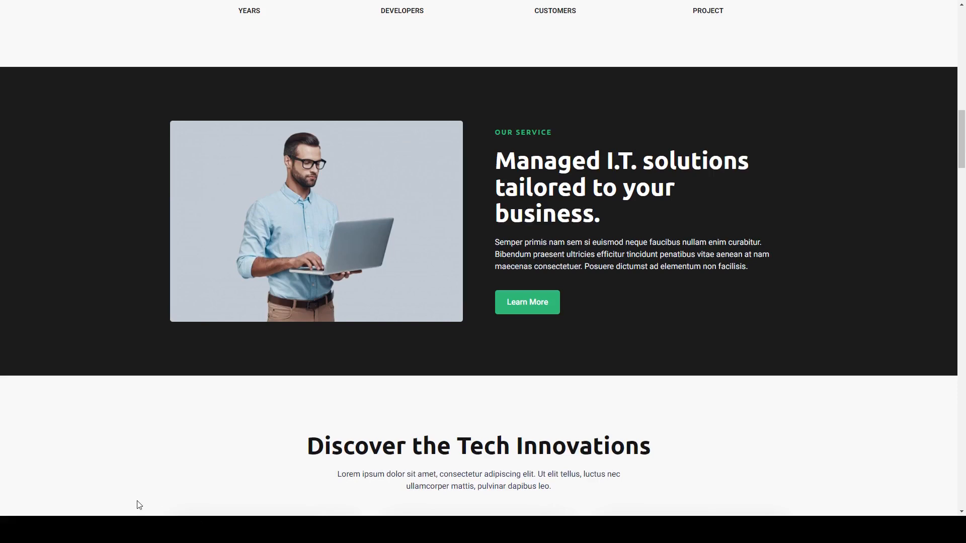
scroll(down, 3)
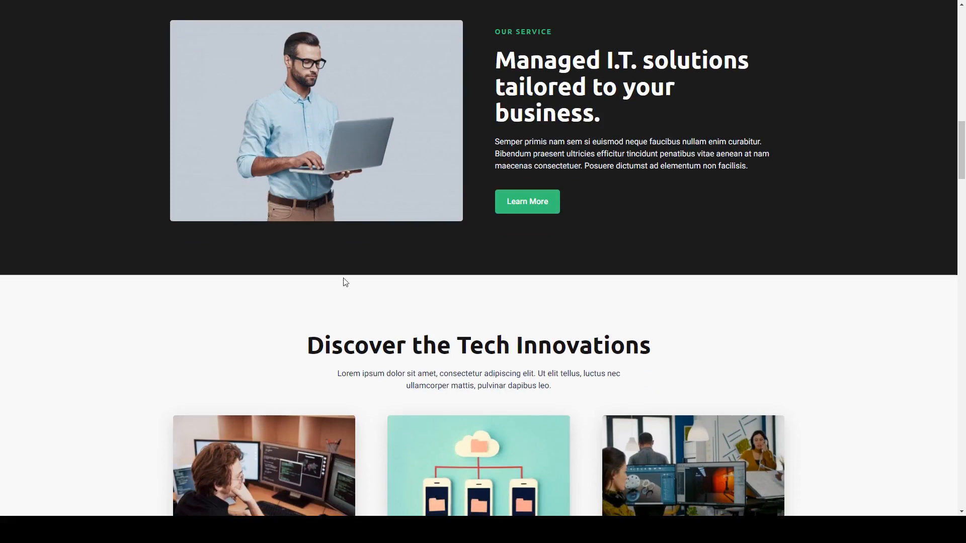
scroll(down, 3)
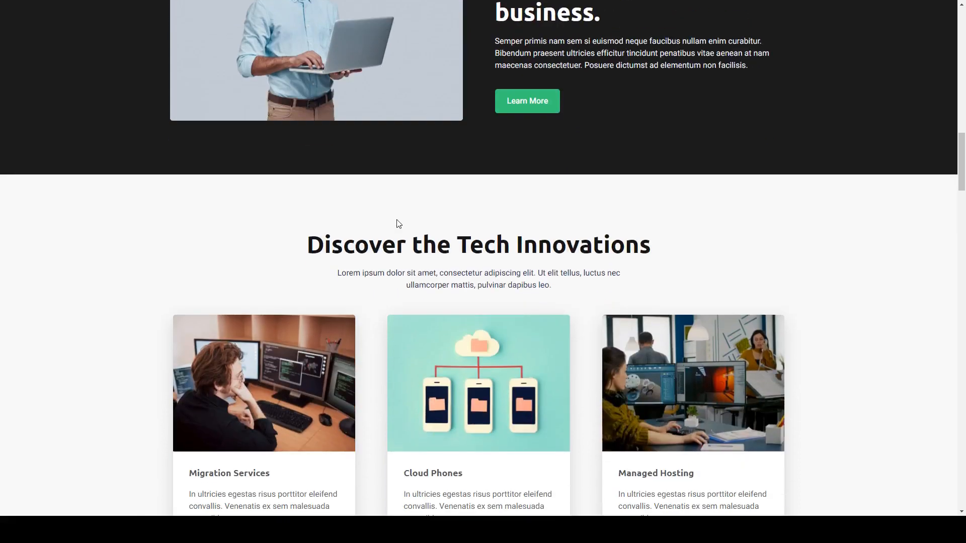
scroll(down, 3)
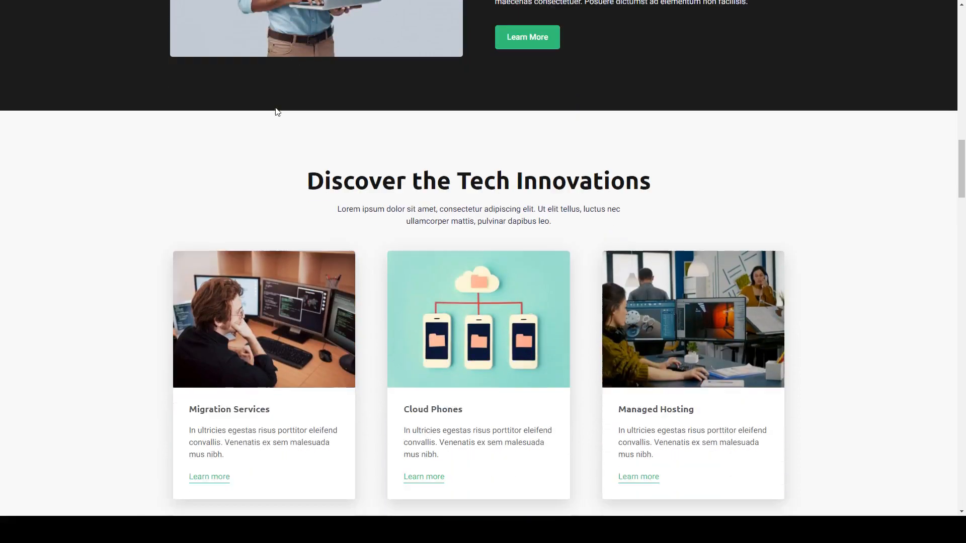
scroll(down, 3)
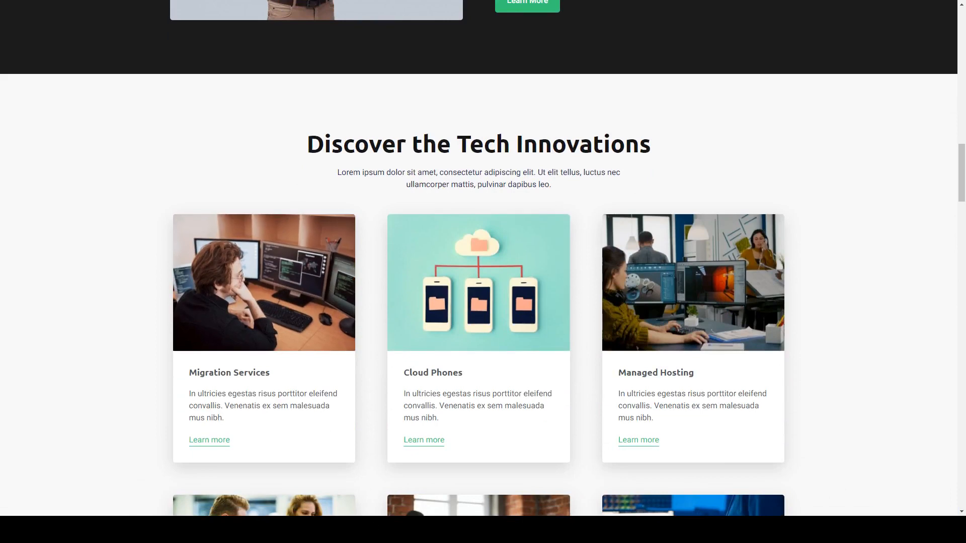
scroll(down, 3)
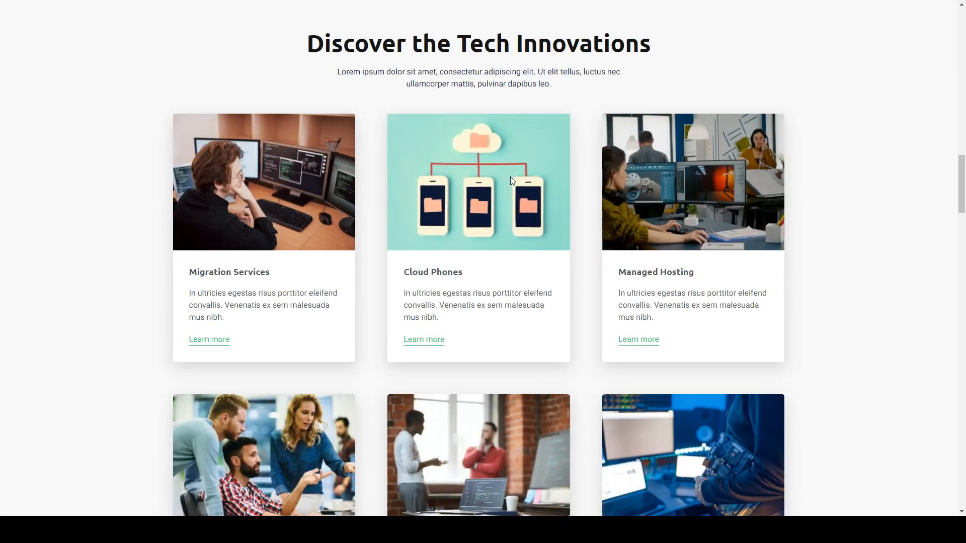
scroll(down, 3)
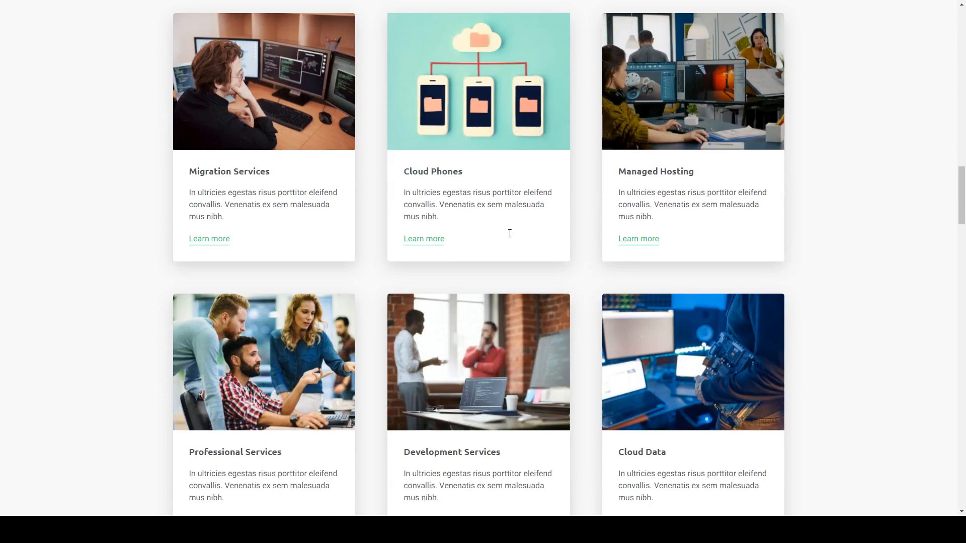
scroll(down, 3)
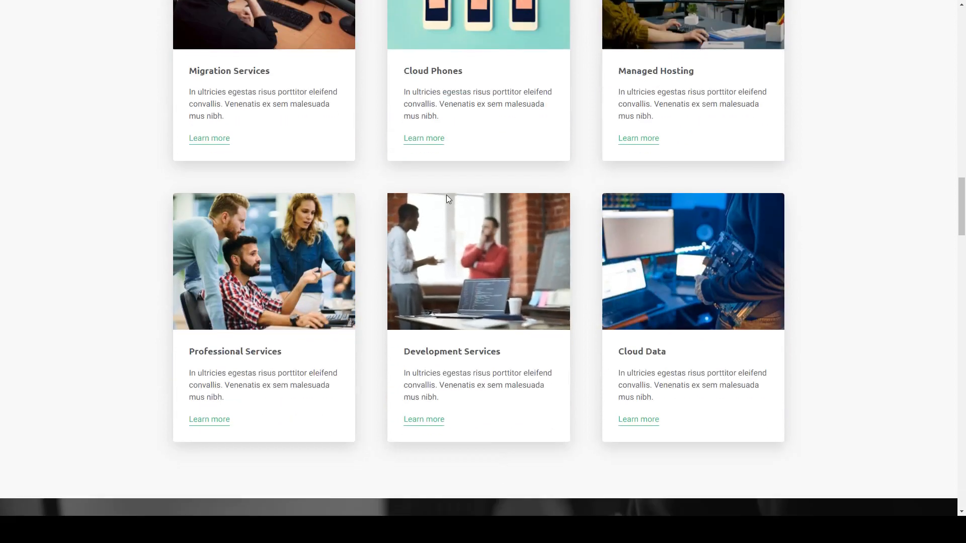
scroll(down, 3)
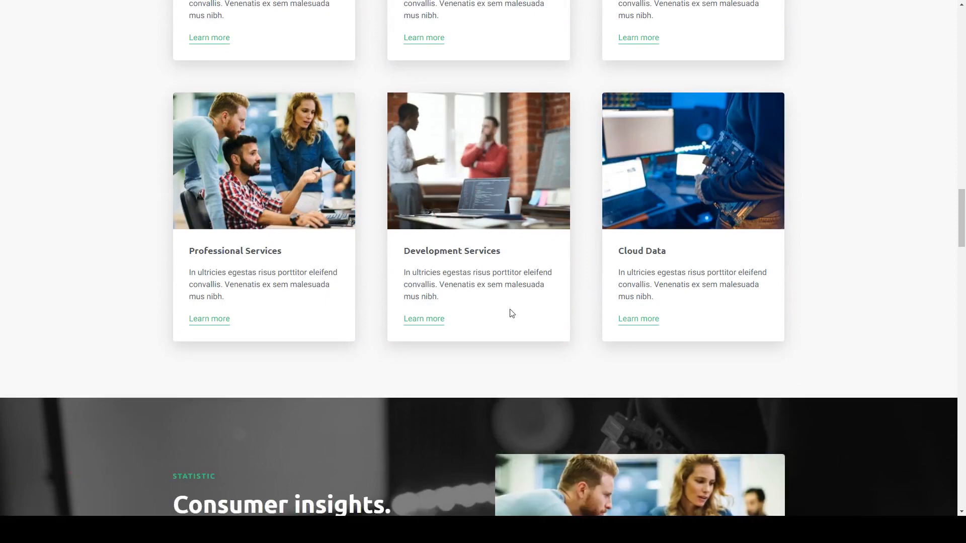